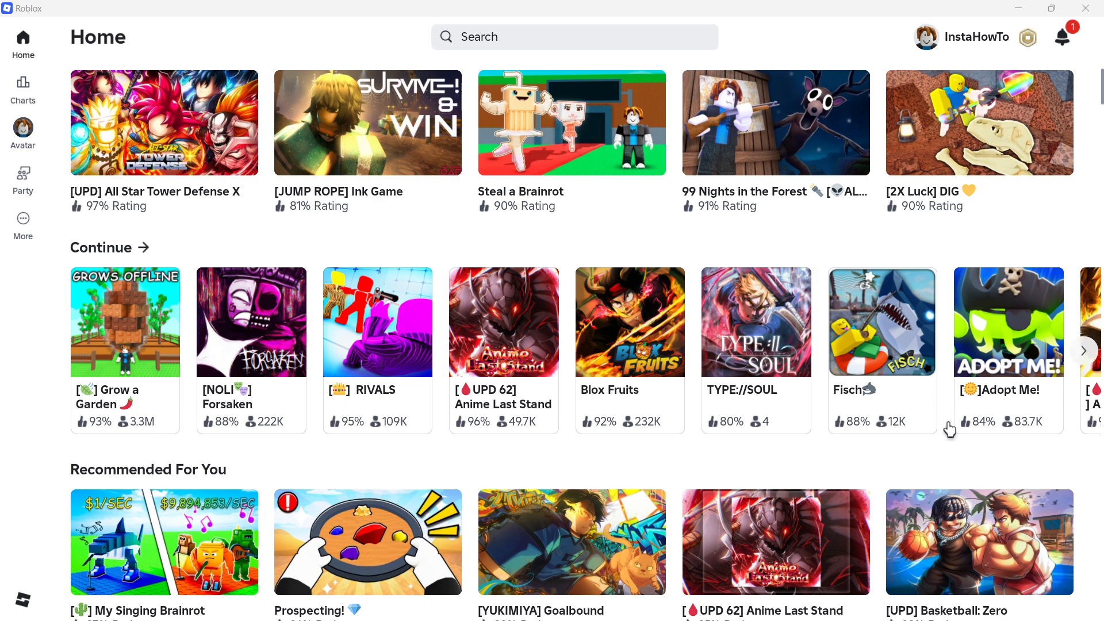
pyautogui.moveTo(677, 254)
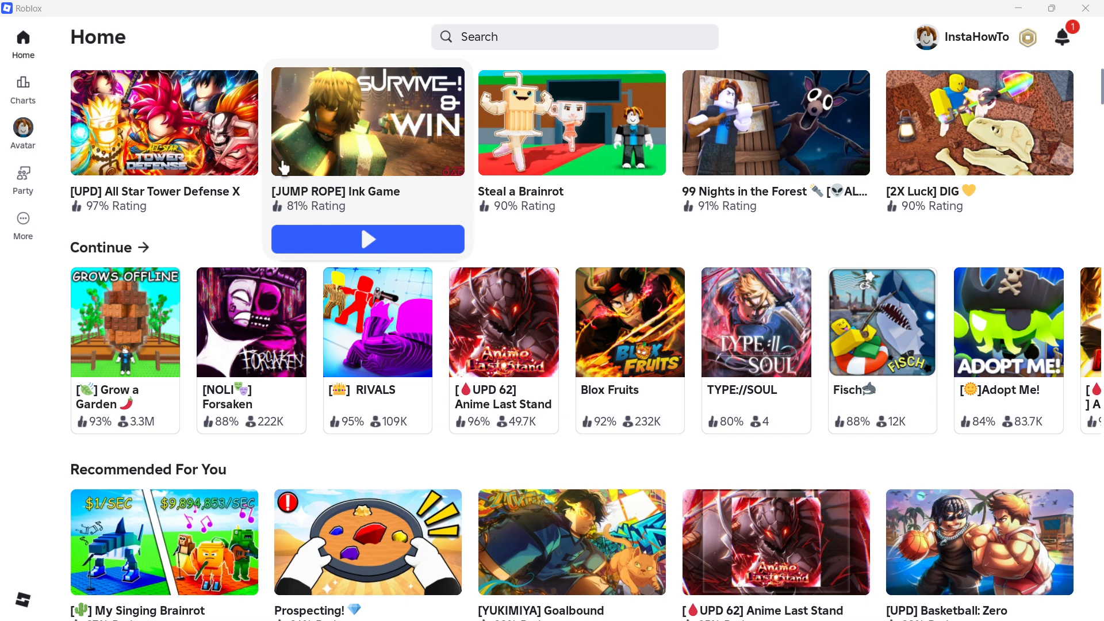
pyautogui.moveTo(412, 73)
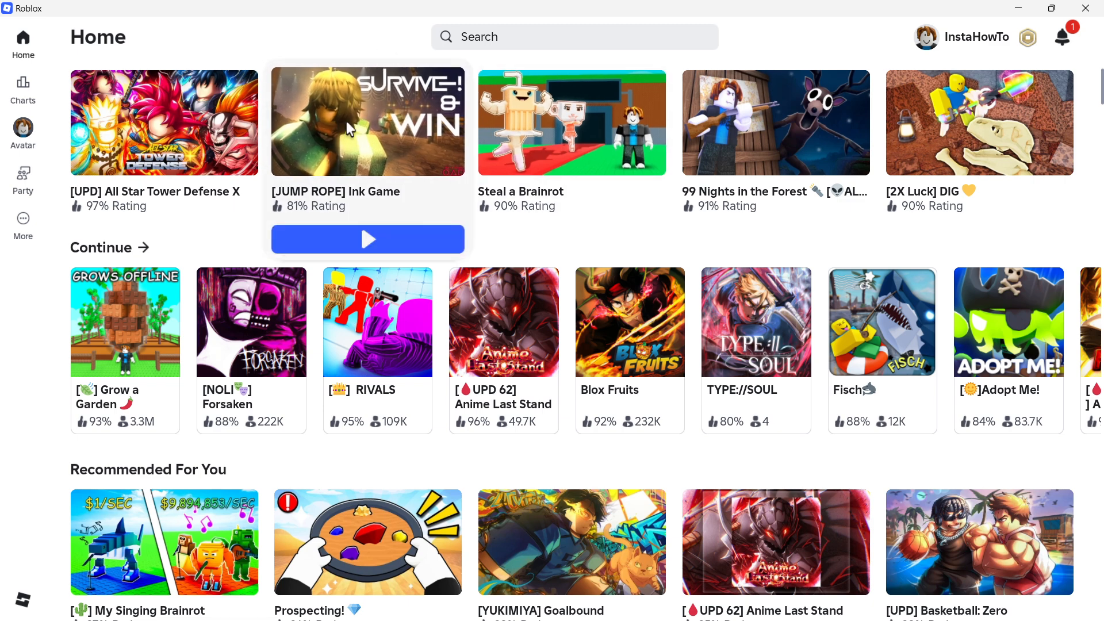
# Step: Open the [JUMP ROPE] Ink Game page and scroll to its info list with Store, Badges and Servers
pyautogui.click(367, 121)
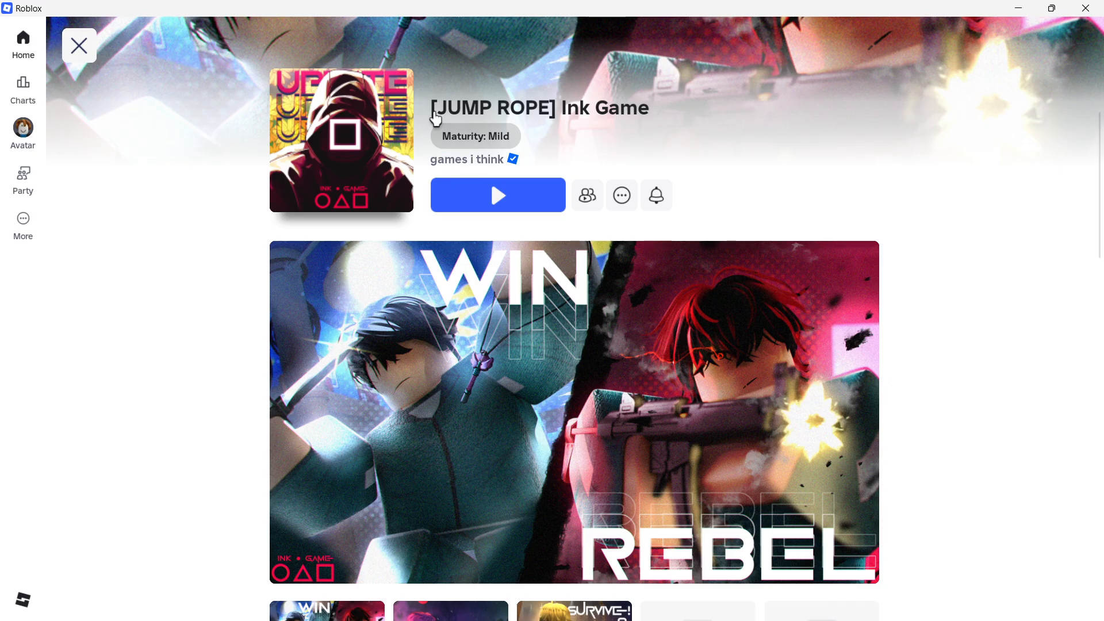
pyautogui.scroll(-3)
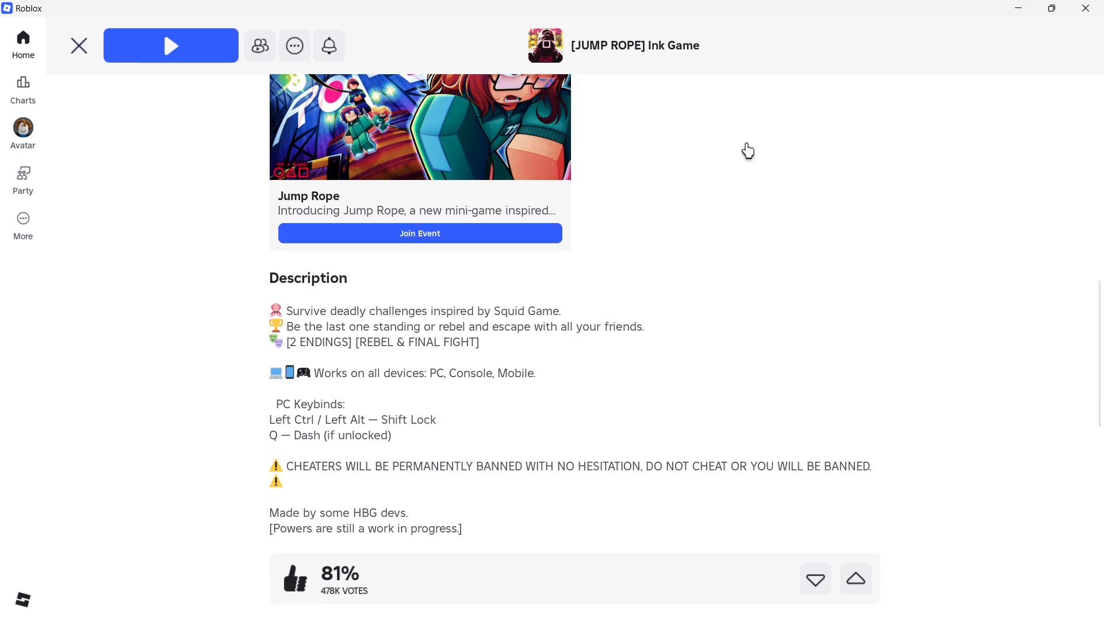
pyautogui.scroll(-3)
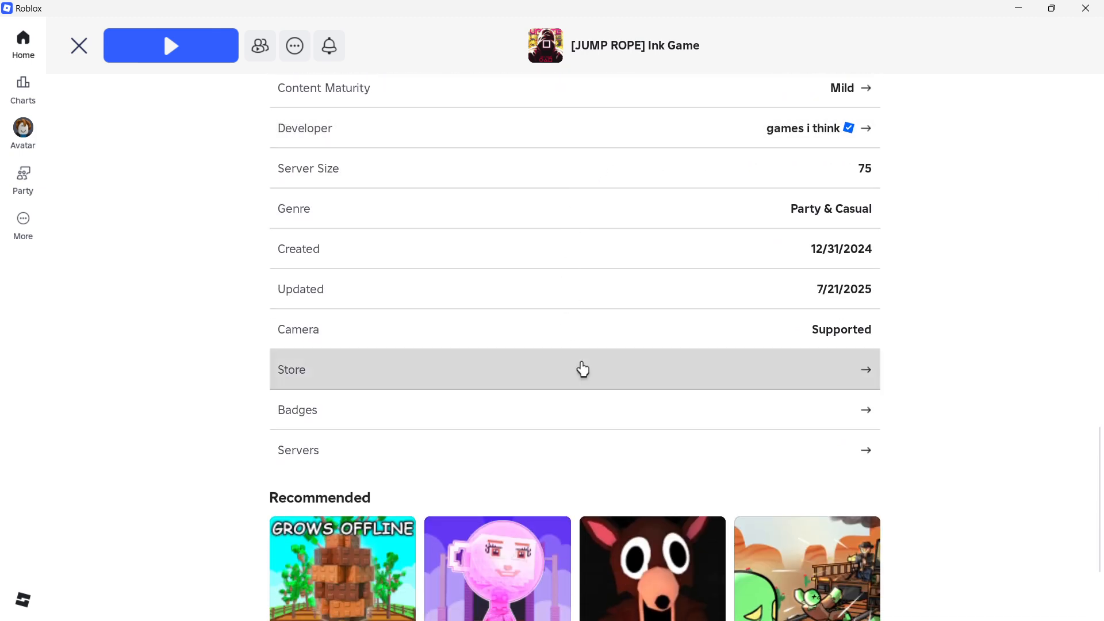
pyautogui.moveTo(404, 459)
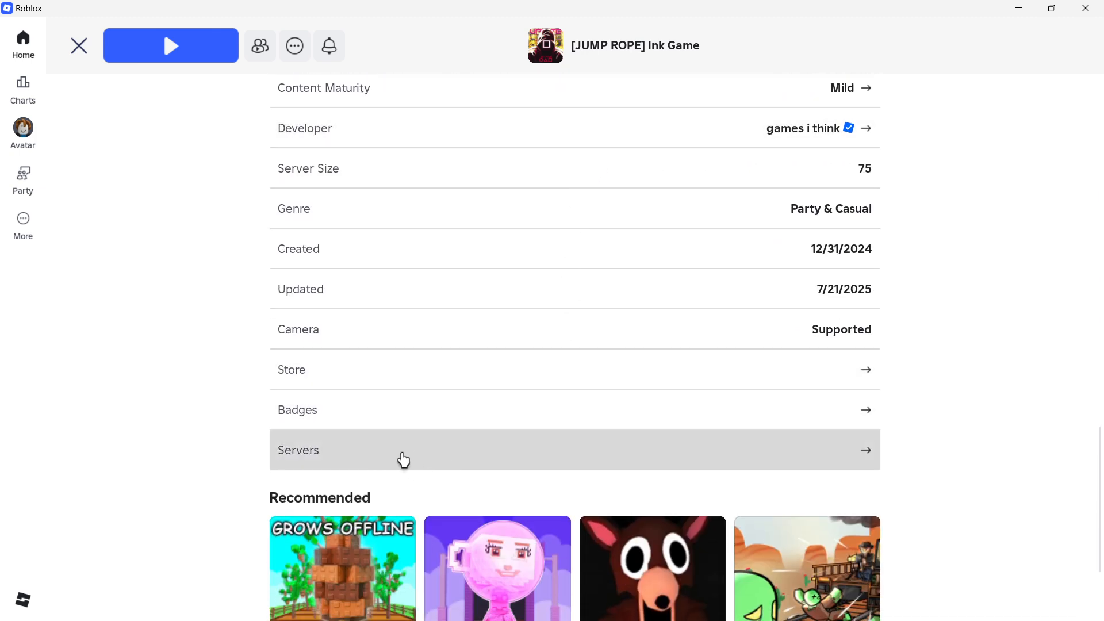
# Step: Open Ink Game's Servers list, showing no private servers and others at 61–62 of 75 players
pyautogui.click(404, 450)
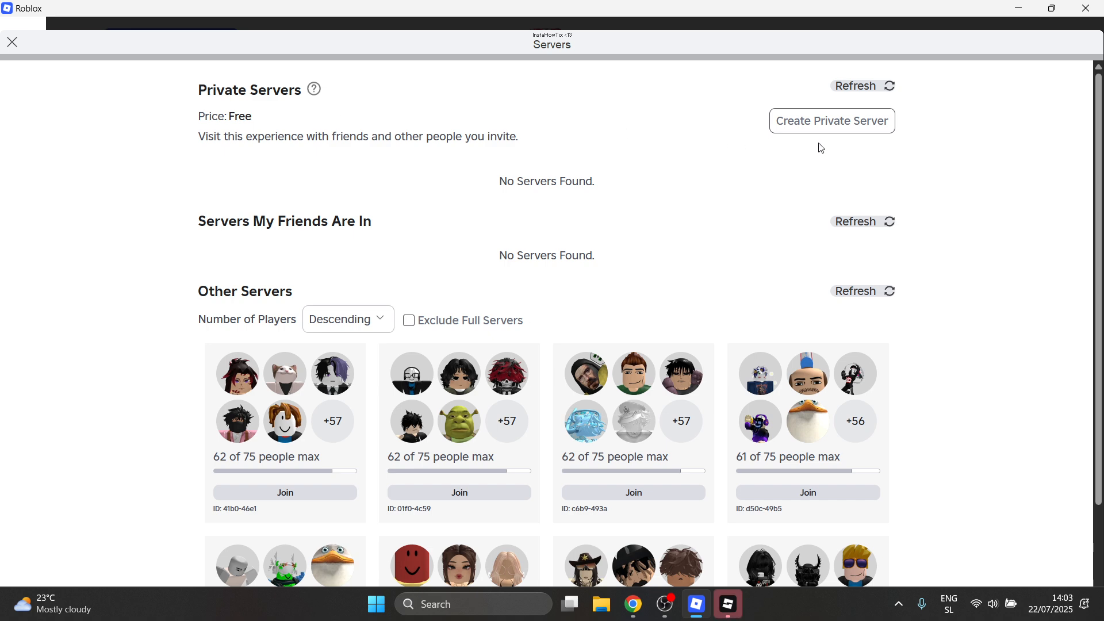
# Step: Start a free Create Private Server form for Ink Game with the name still blank
pyautogui.click(830, 121)
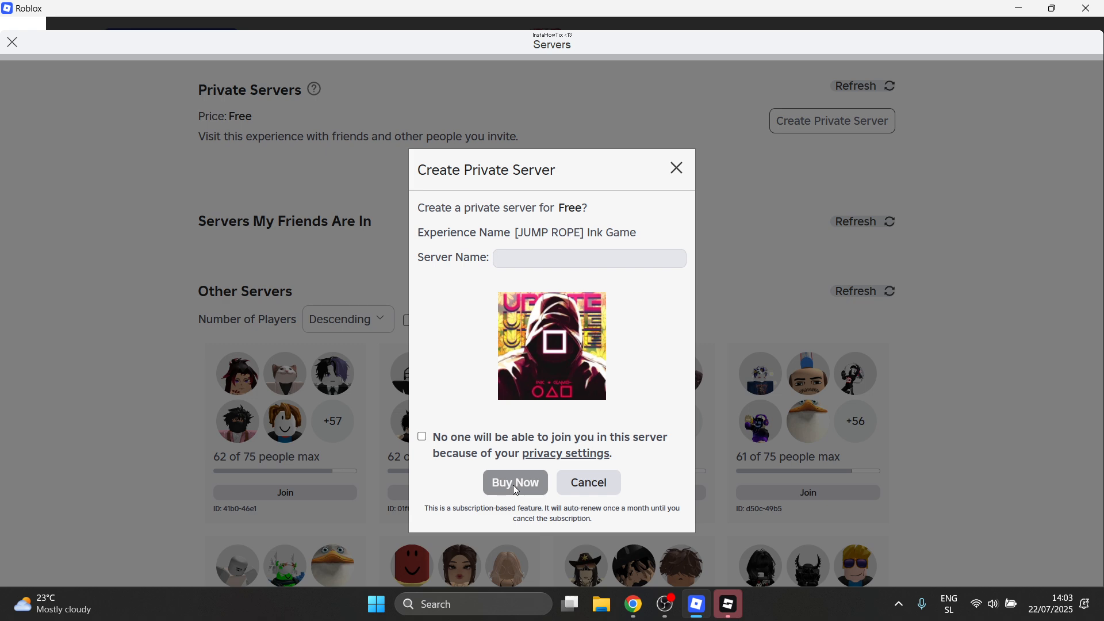
pyautogui.moveTo(675, 174)
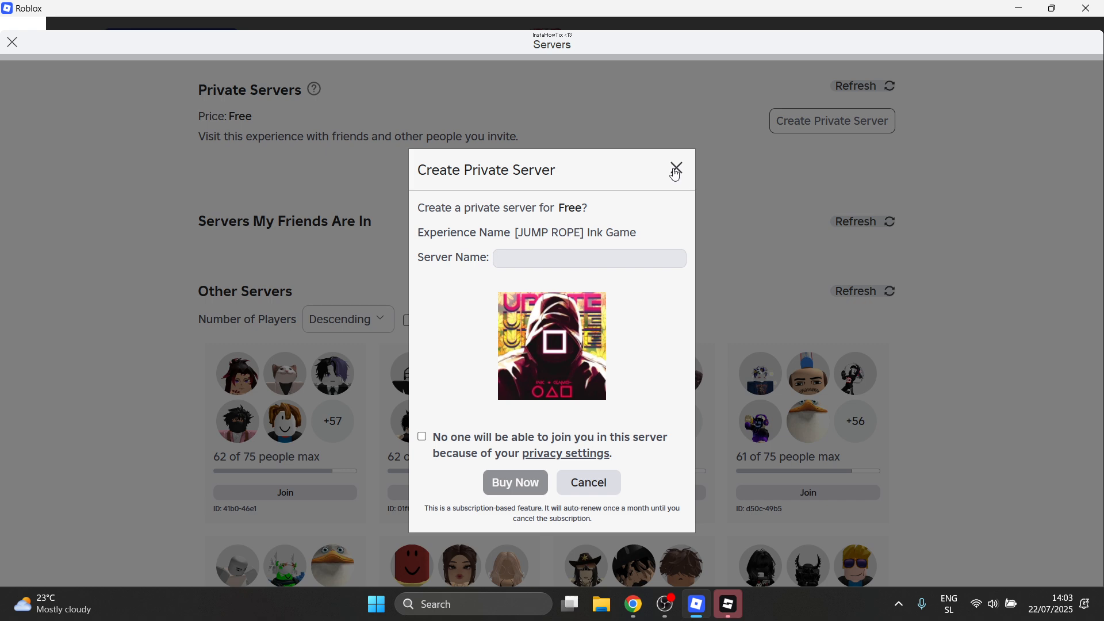
# Step: Dismiss the private server form without creating one and return to the Roblox Home page
pyautogui.click(675, 170)
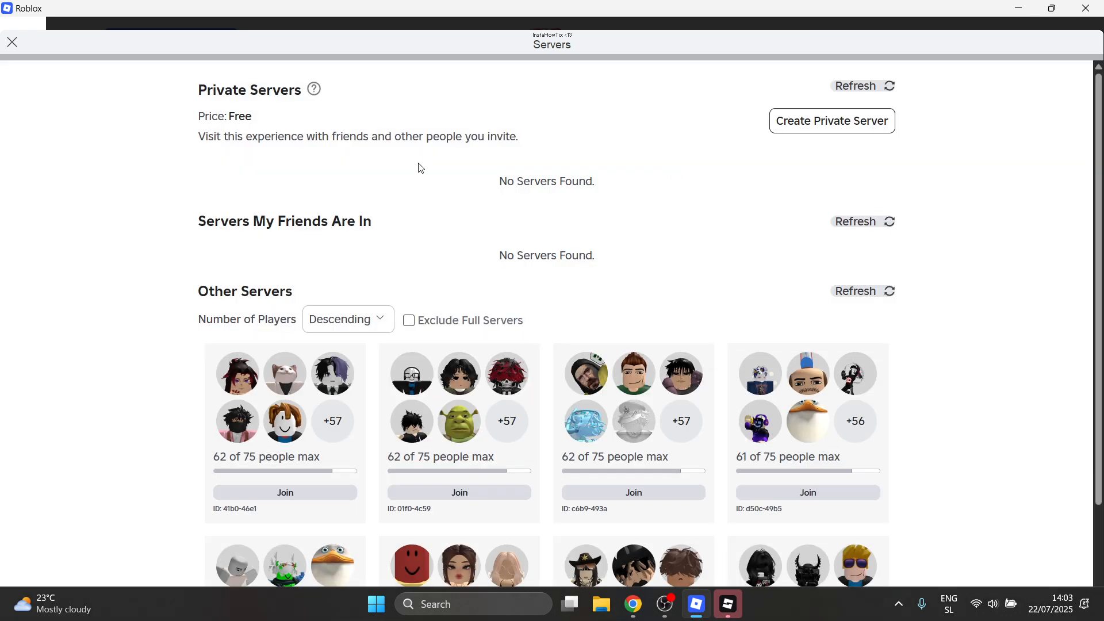
pyautogui.moveTo(287, 84)
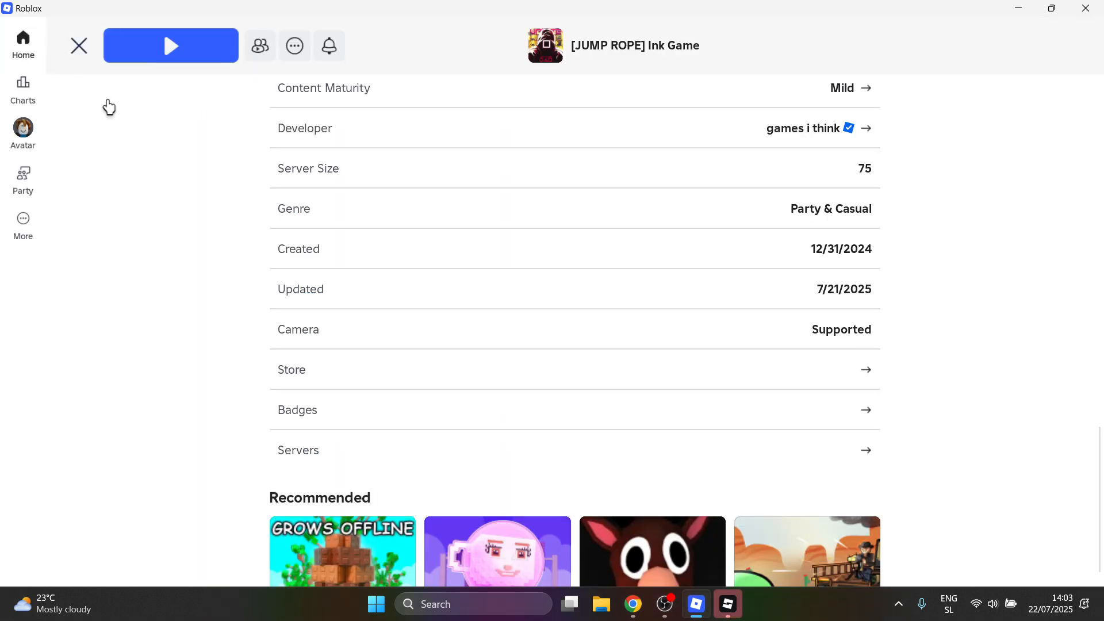
pyautogui.click(79, 45)
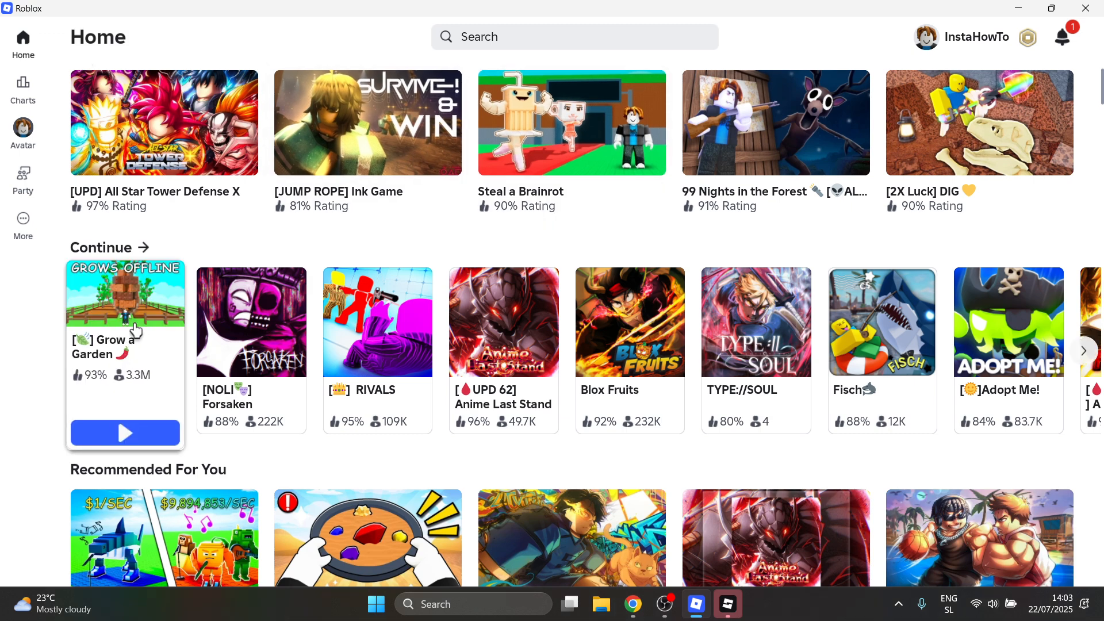
# Step: Open Grow a Garden and its Servers list showing the existing free private server 11112
pyautogui.click(124, 291)
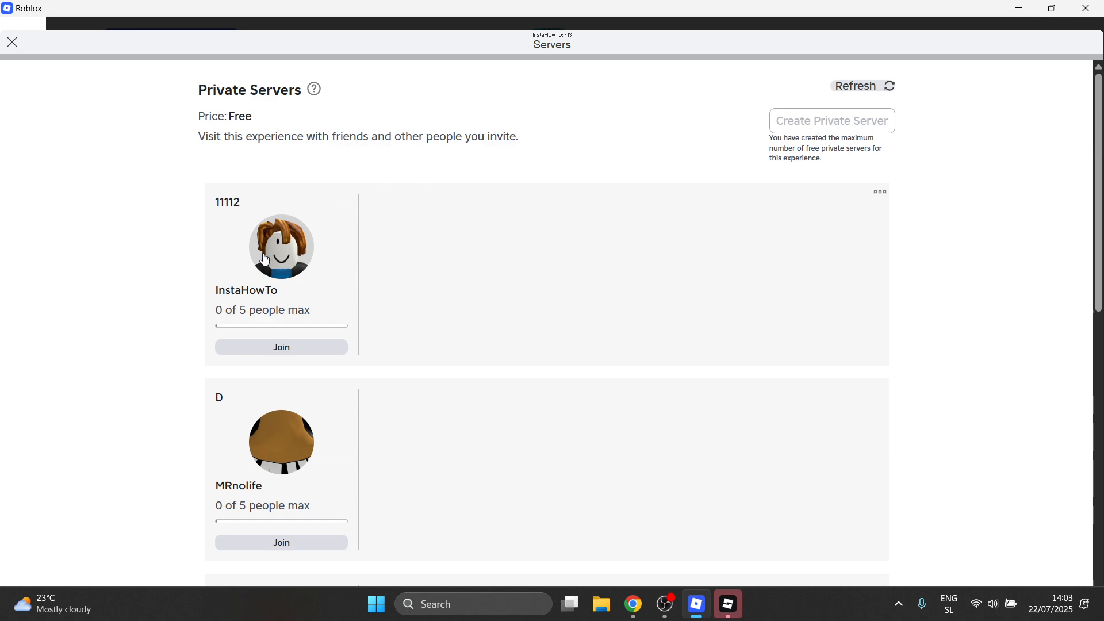
pyautogui.moveTo(111, 84)
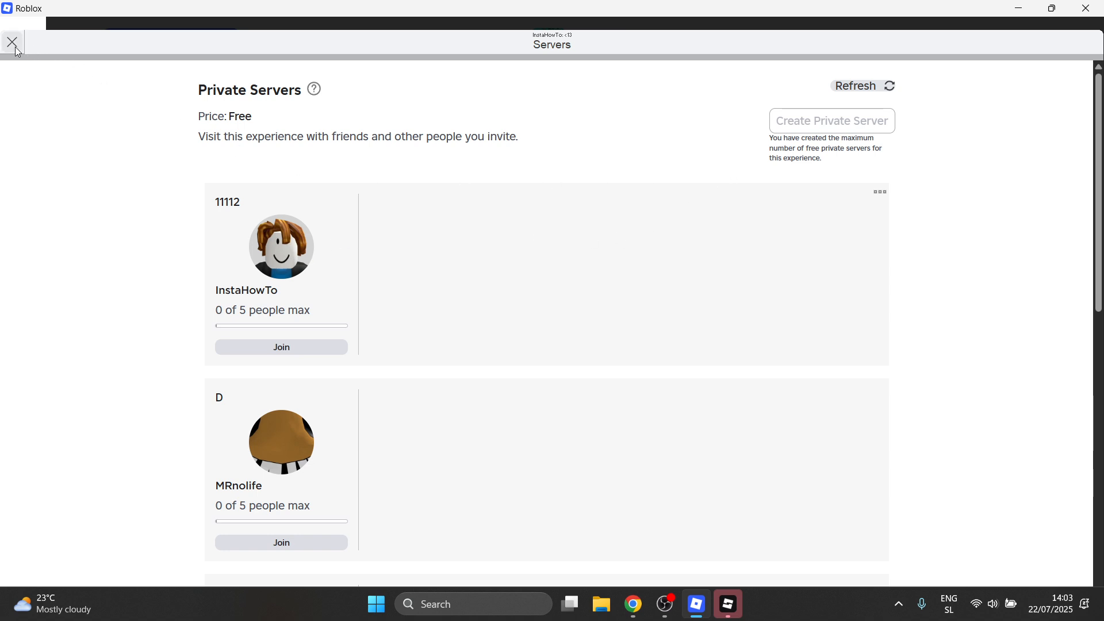
# Step: Close Grow a Garden's servers list and game page, landing back on the Home page
pyautogui.click(12, 43)
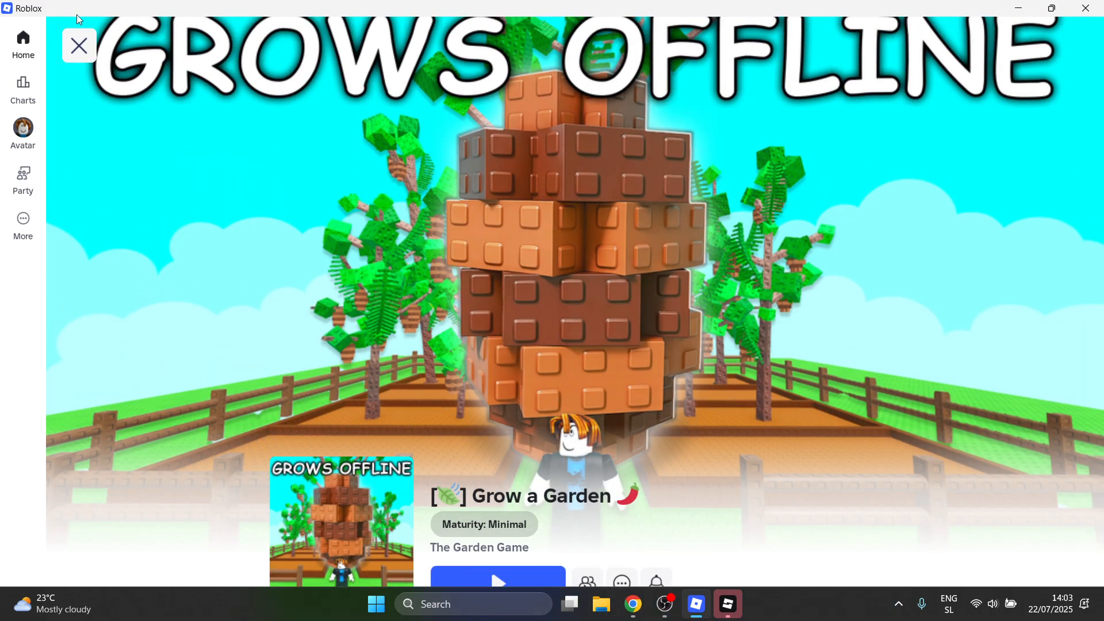
pyautogui.click(79, 46)
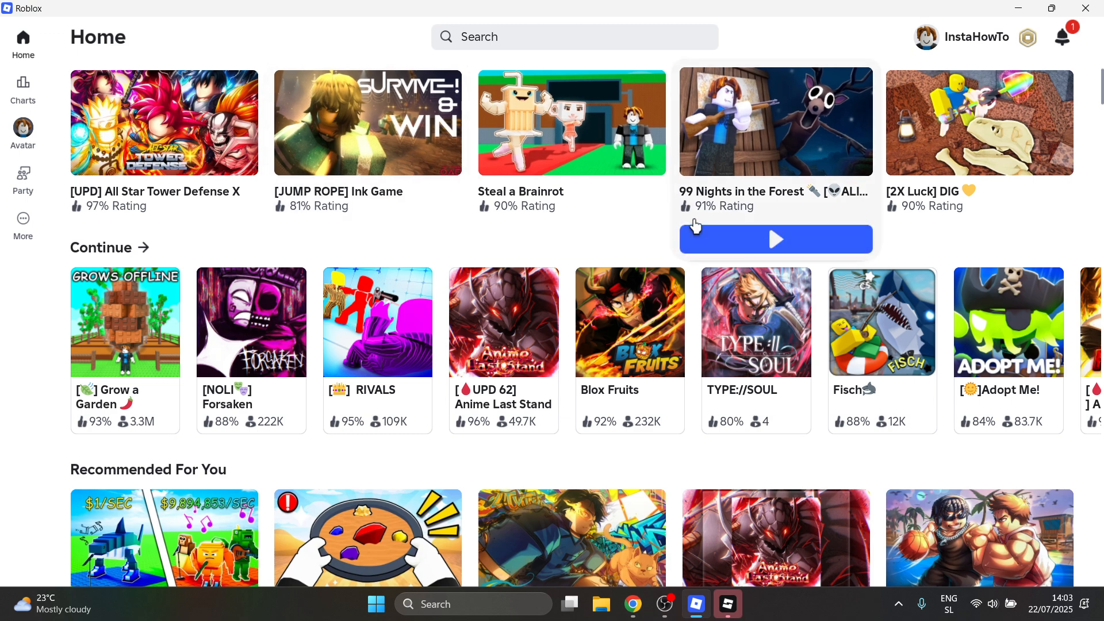